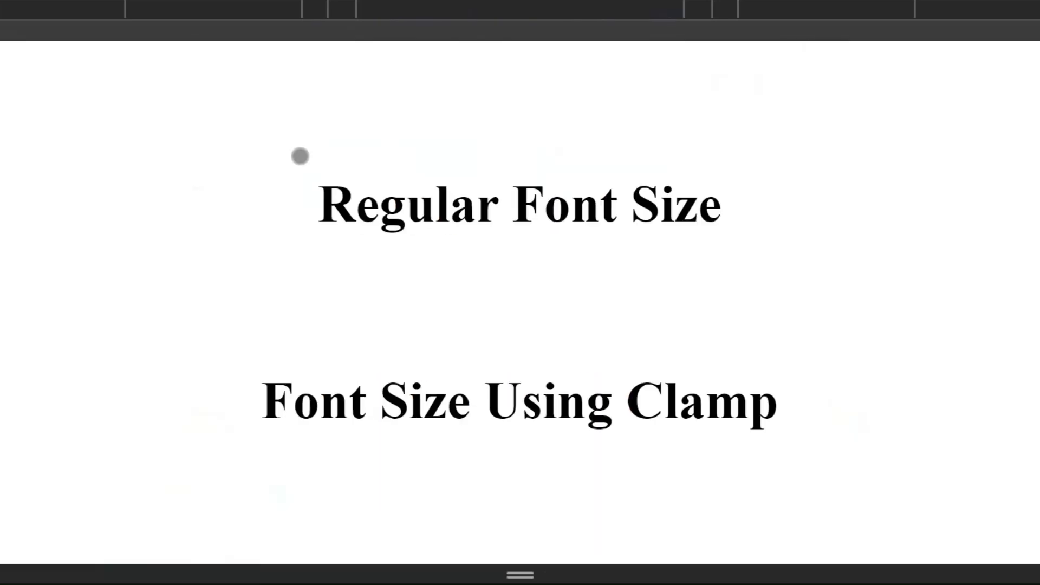
pyautogui.moveTo(683, 371)
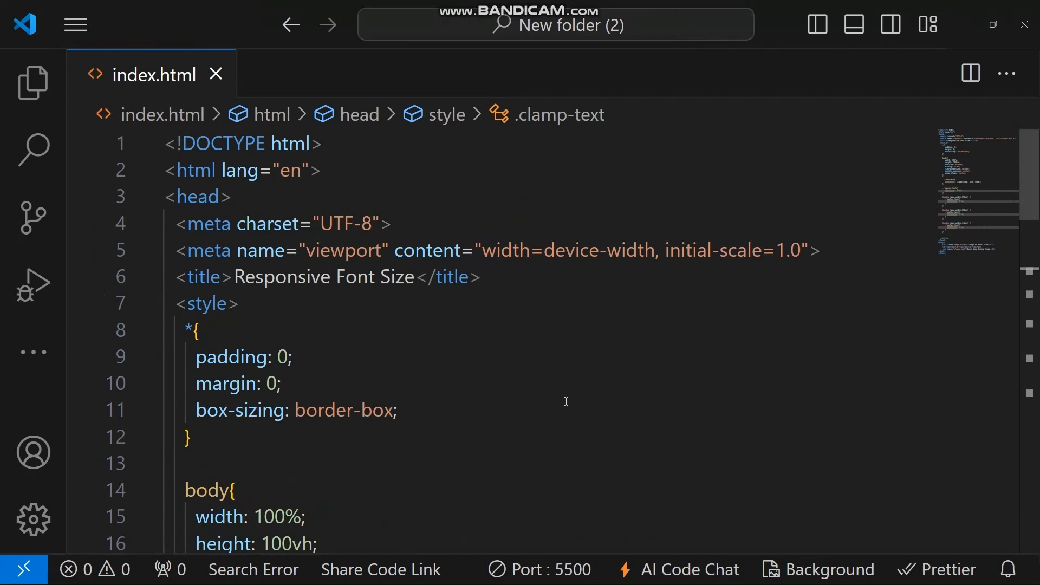
pyautogui.scroll(-3)
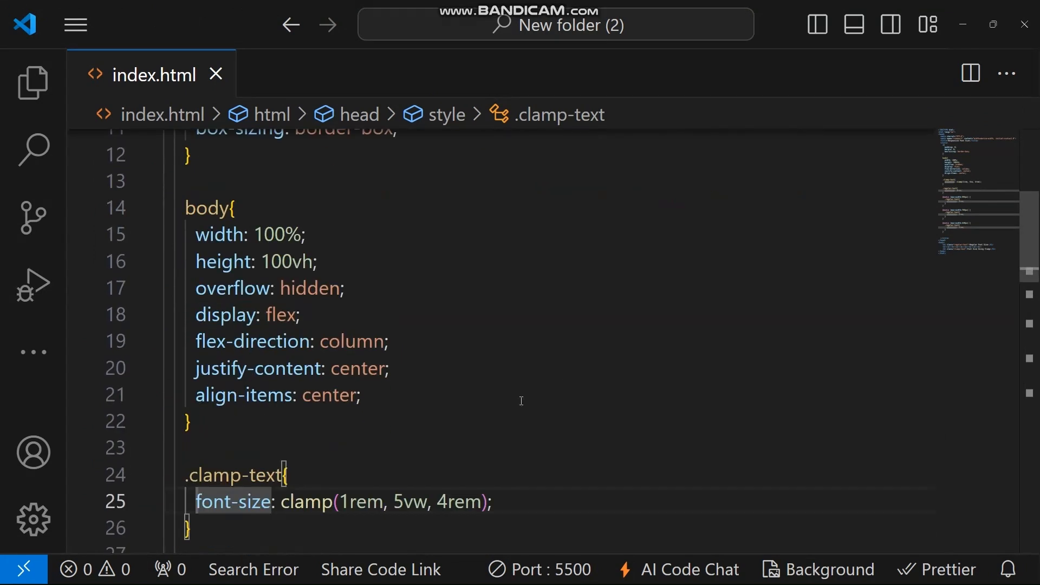
pyautogui.scroll(-3)
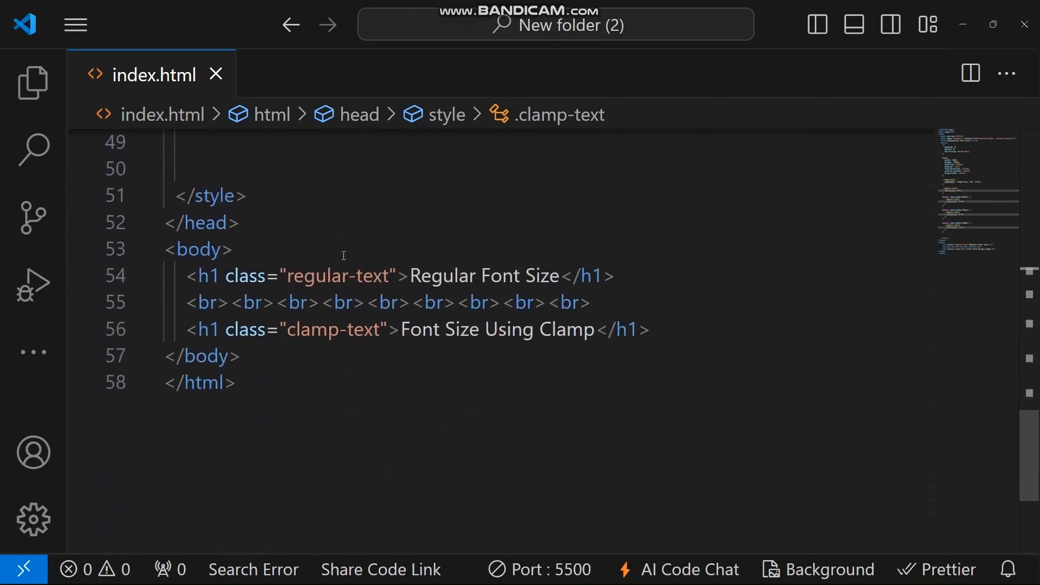
pyautogui.scroll(3)
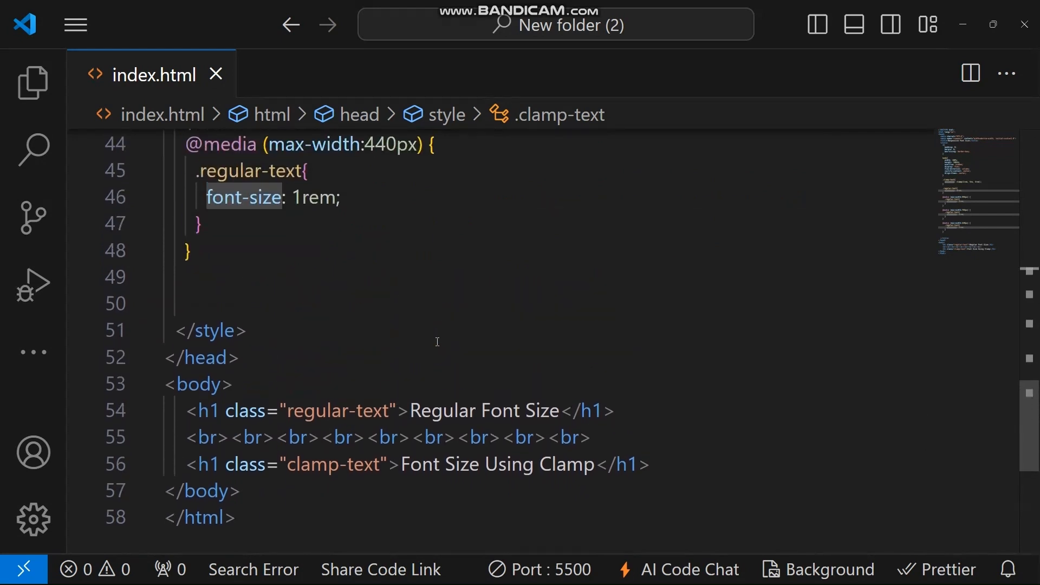
pyautogui.scroll(3)
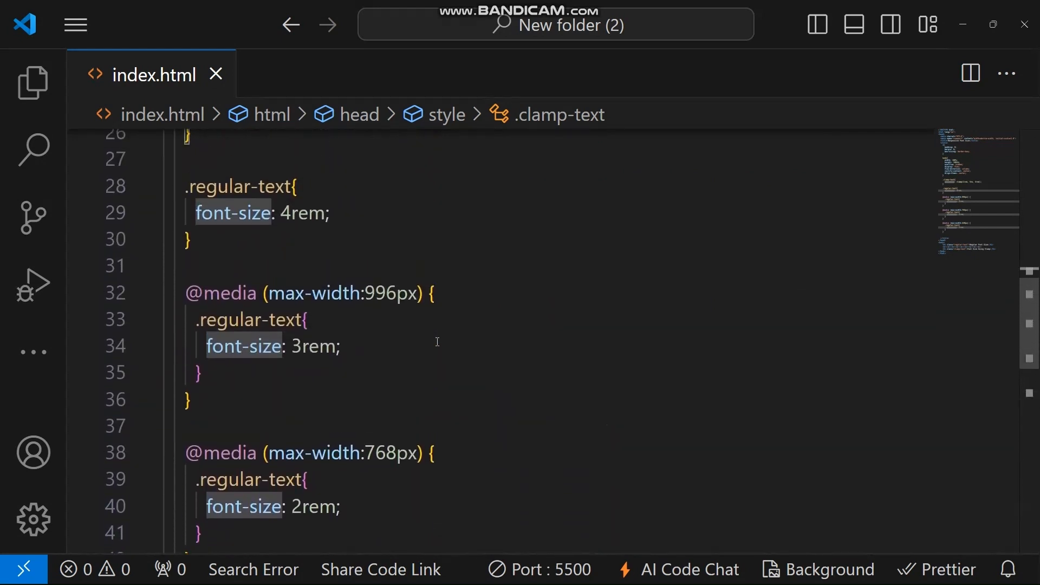
pyautogui.scroll(-3)
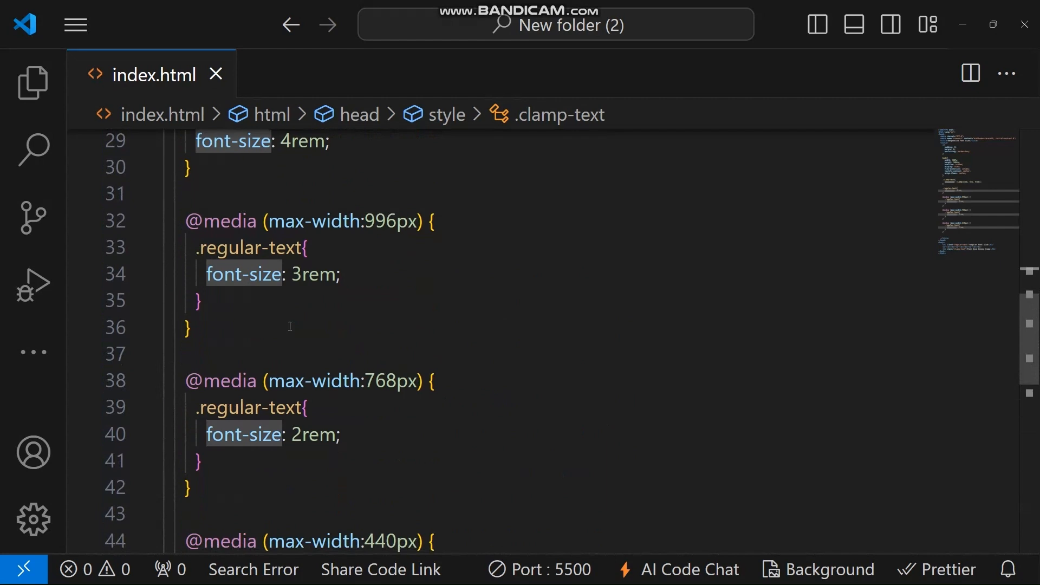
pyautogui.scroll(-3)
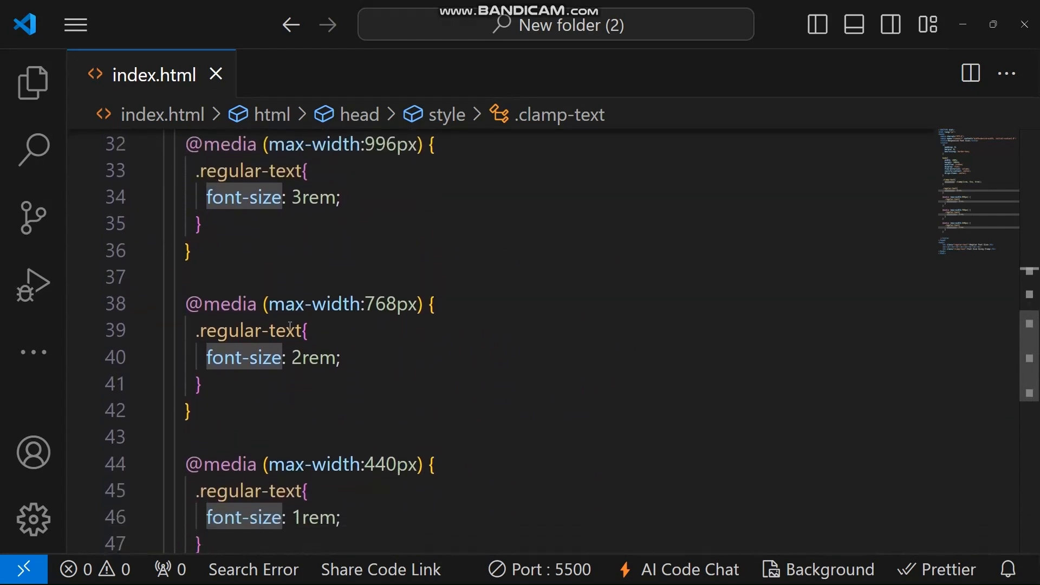
pyautogui.scroll(-3)
pyautogui.write('font-size: clamp')
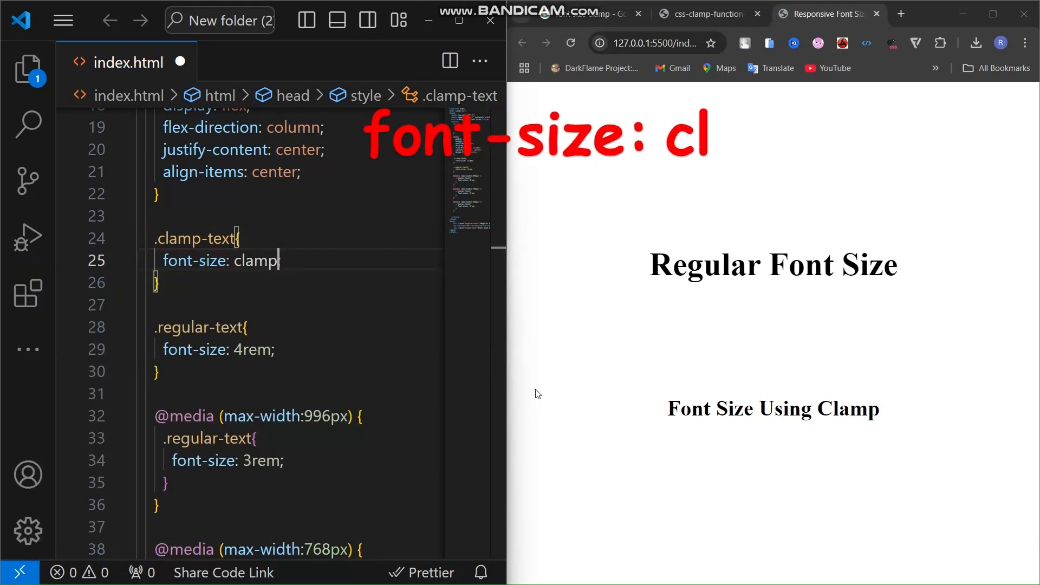
pyautogui.write('(1rem, 5vw, 4rem);')
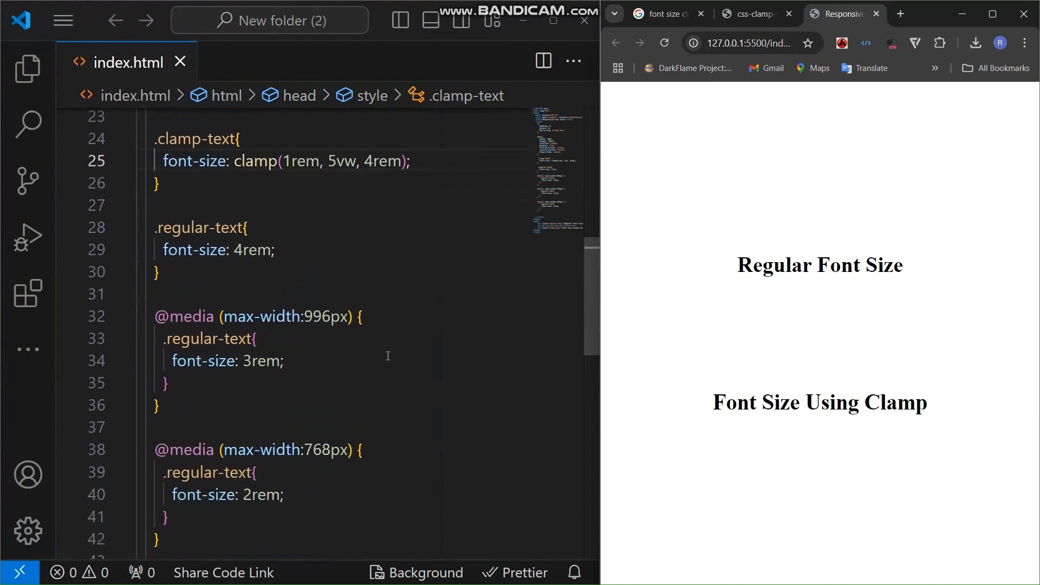
pyautogui.scroll(-3)
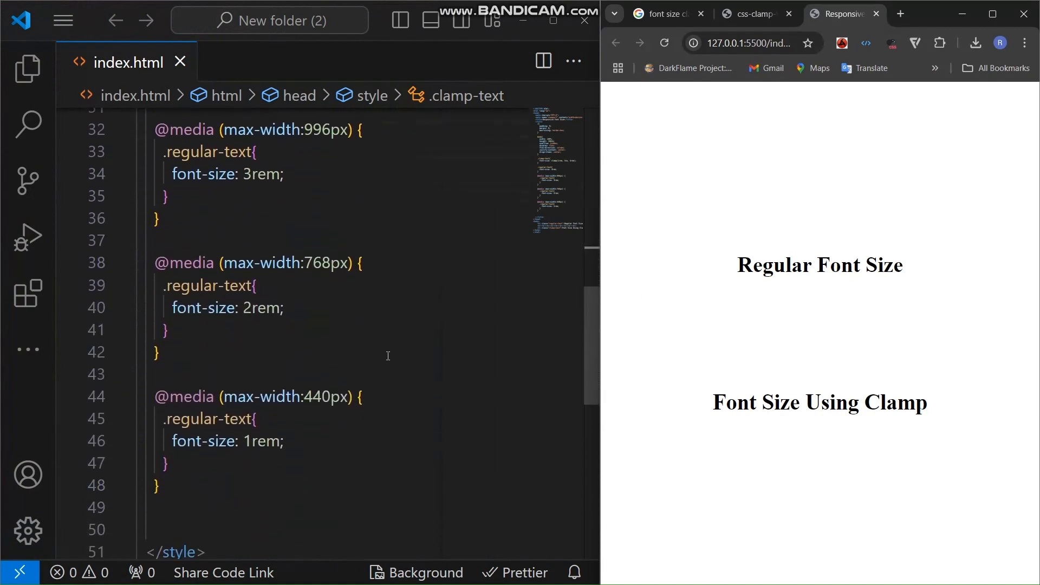
pyautogui.scroll(-3)
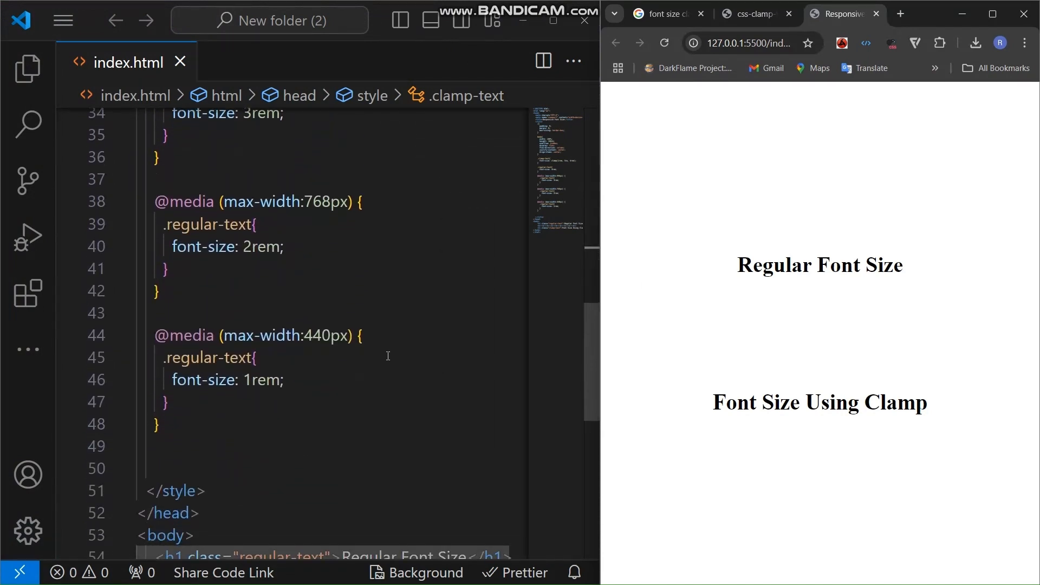
pyautogui.scroll(3)
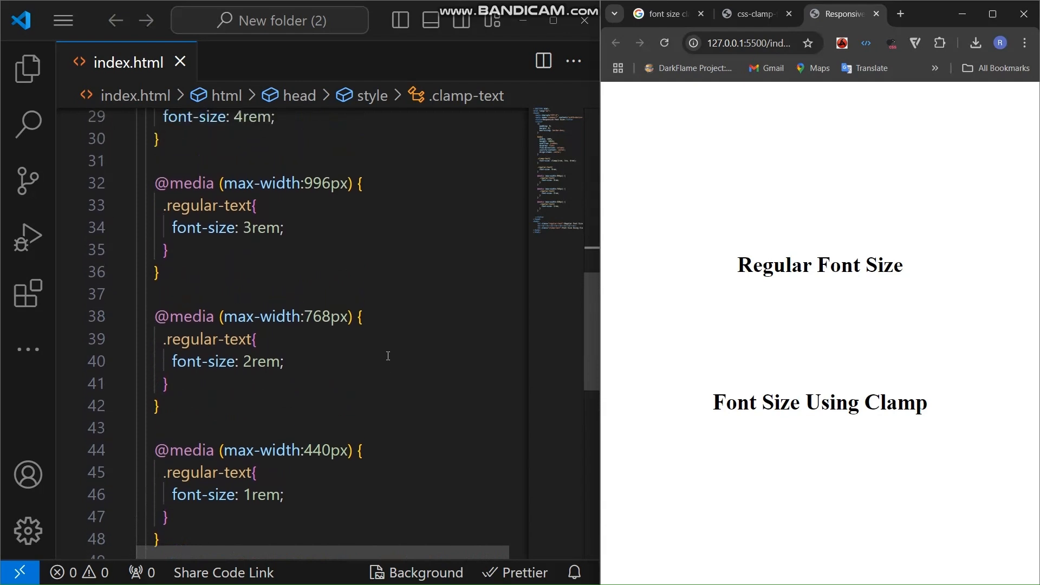
pyautogui.scroll(3)
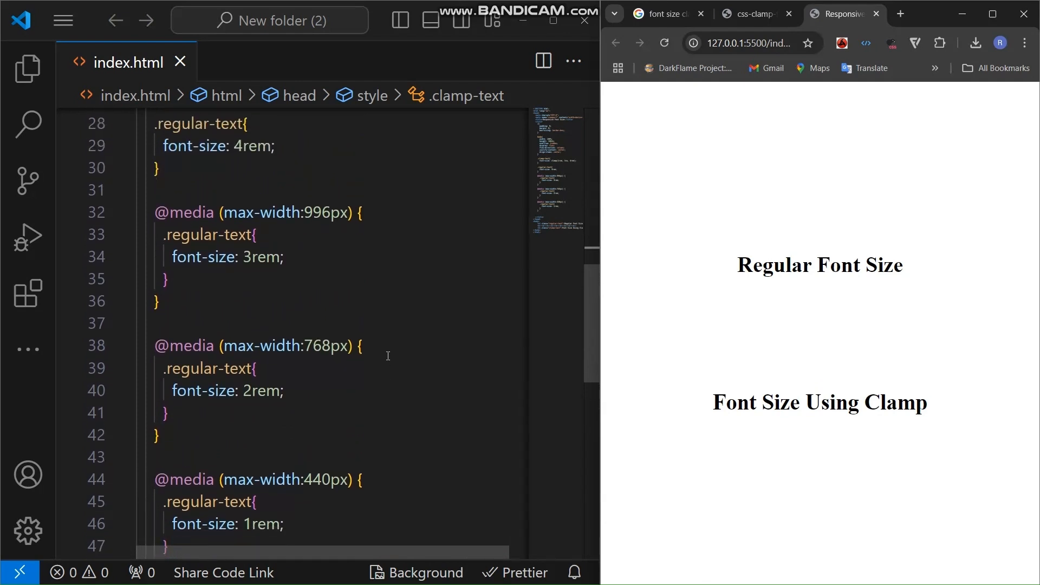